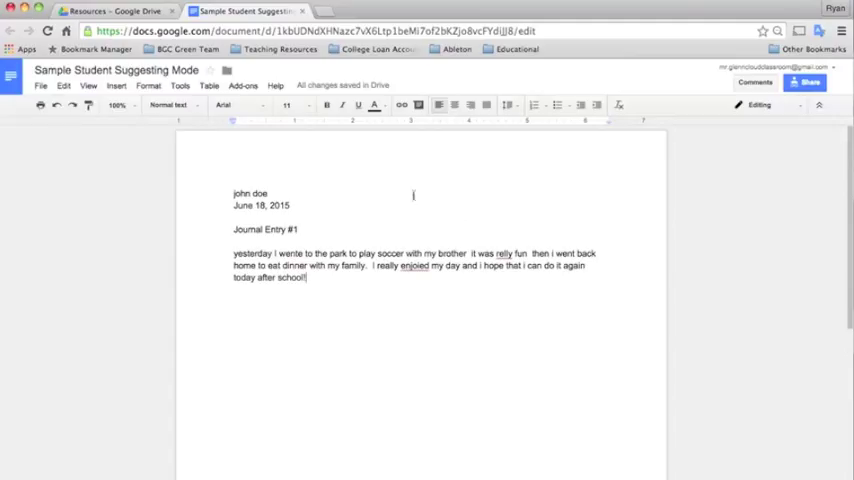
{"action": "mouse_move", "coordinate": [468, 206]}
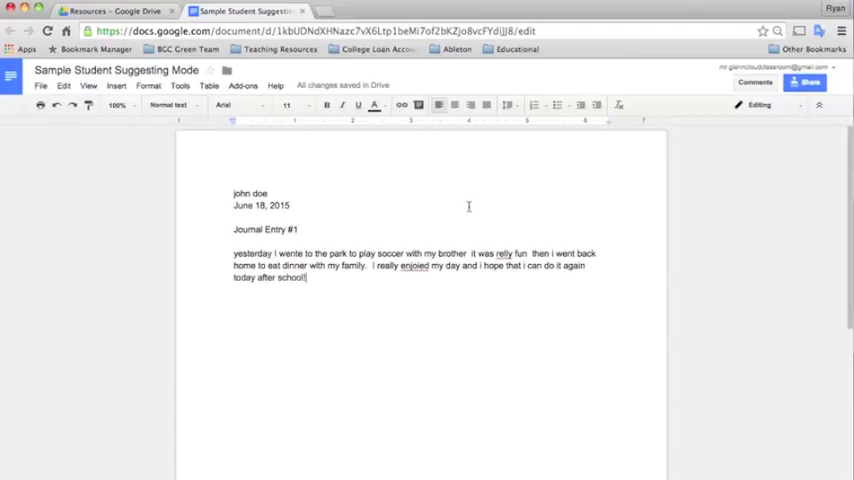
{"action": "mouse_move", "coordinate": [419, 208]}
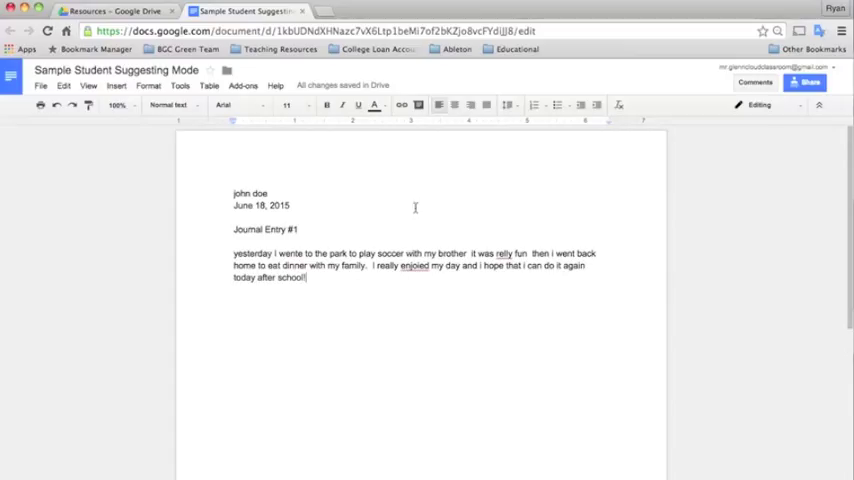
{"action": "mouse_move", "coordinate": [565, 221]}
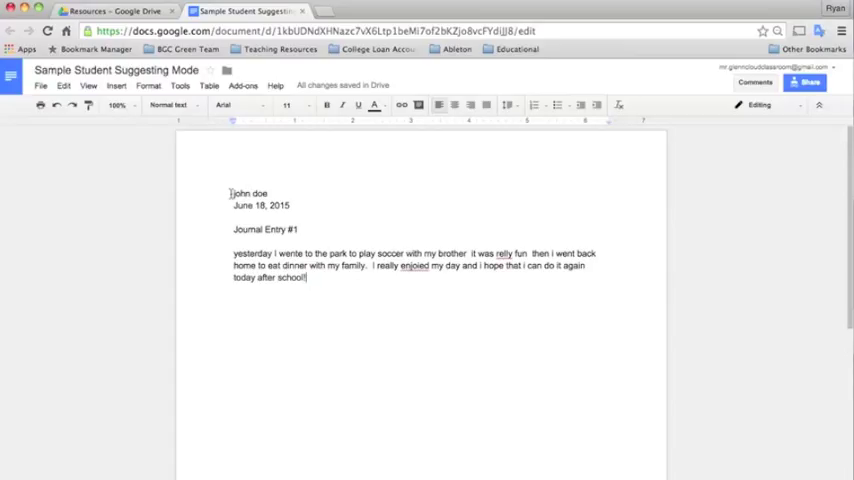
Step: Comment on 'john doe' reminding the student to capitalize their name
{"action": "double_click", "coordinate": [240, 192]}
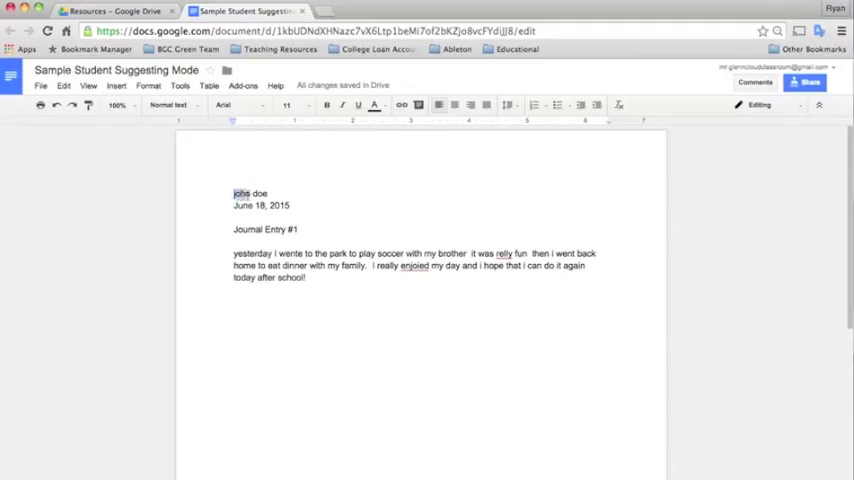
{"action": "right_click", "coordinate": [250, 193]}
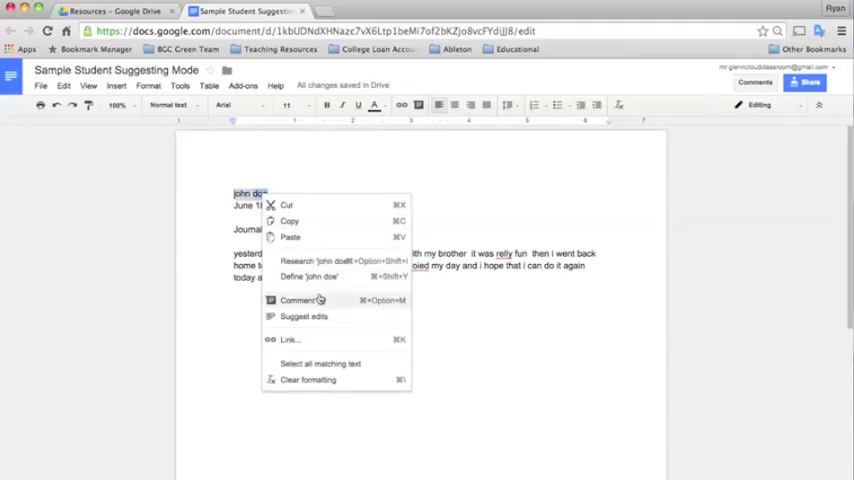
{"action": "left_click", "coordinate": [297, 300]}
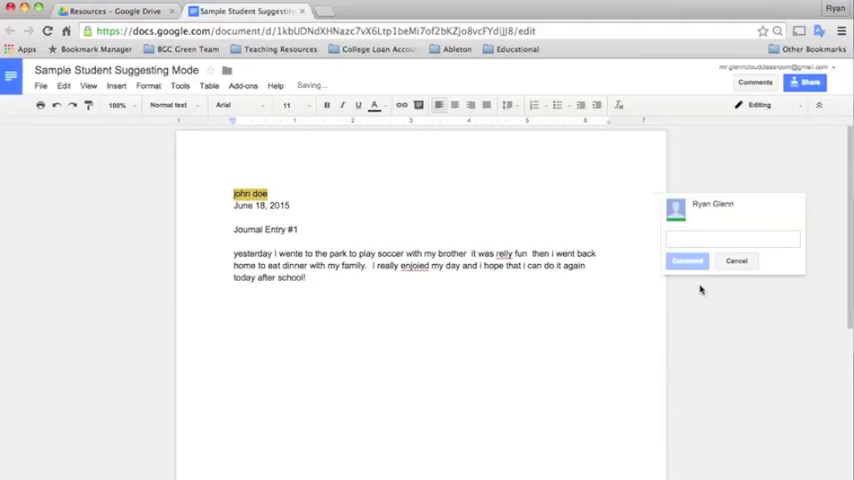
{"action": "type", "text": "Please remember to capitalize your"}
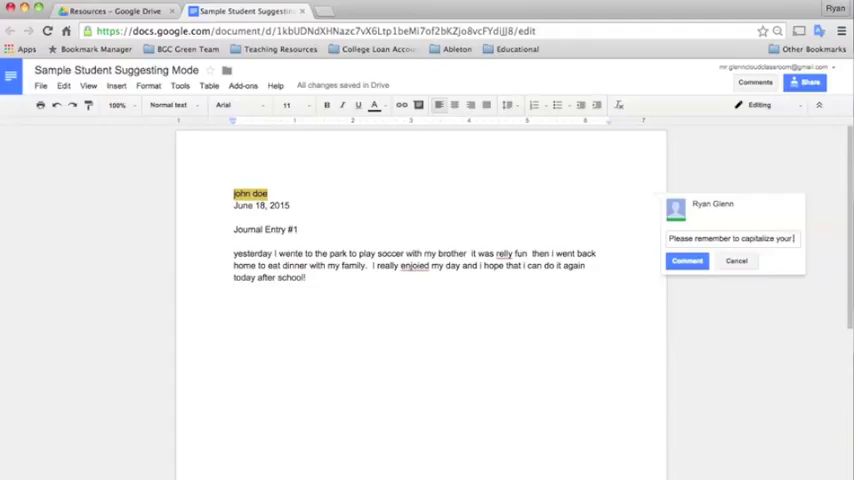
{"action": "type", "text": "name!"}
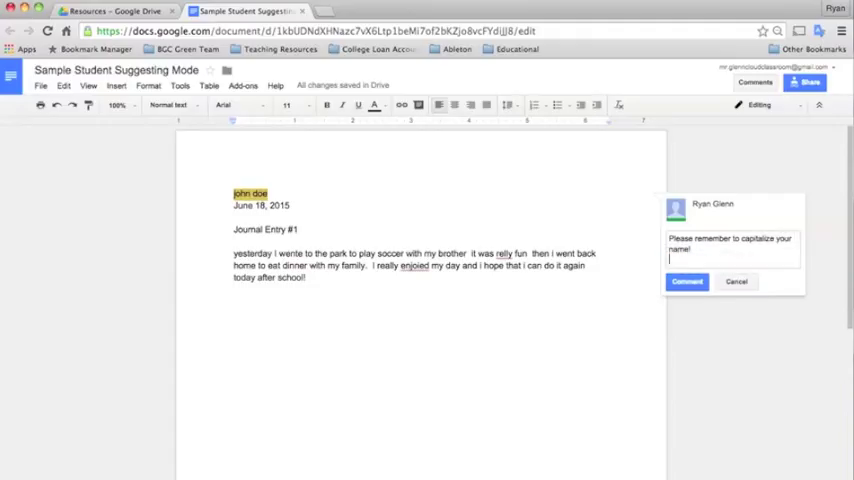
{"action": "left_click", "coordinate": [687, 281]}
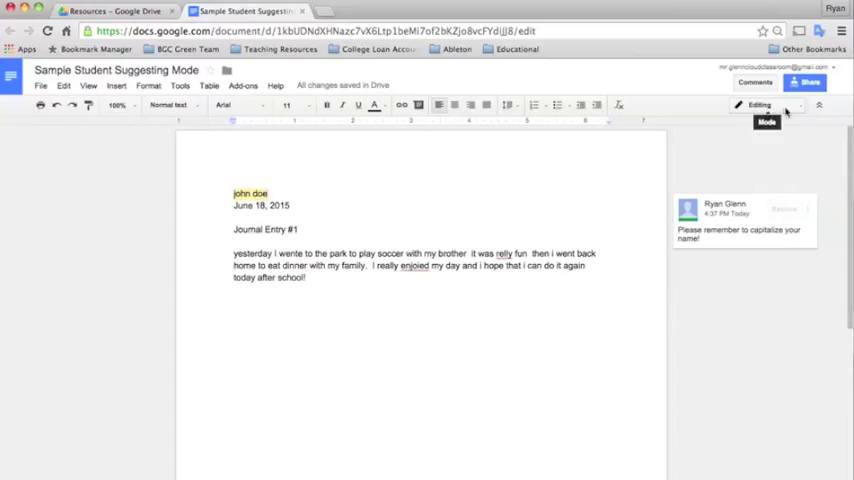
Step: Set the editing mode dropdown to Suggesting
{"action": "left_click", "coordinate": [760, 105]}
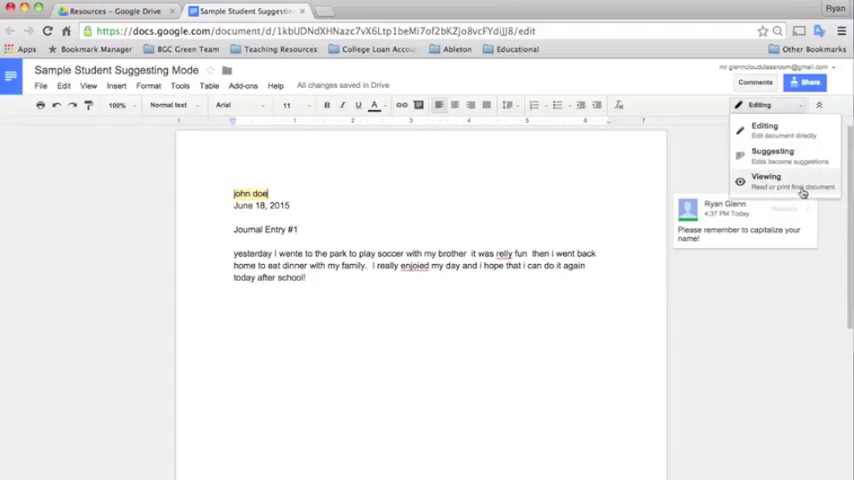
{"action": "mouse_move", "coordinate": [800, 176]}
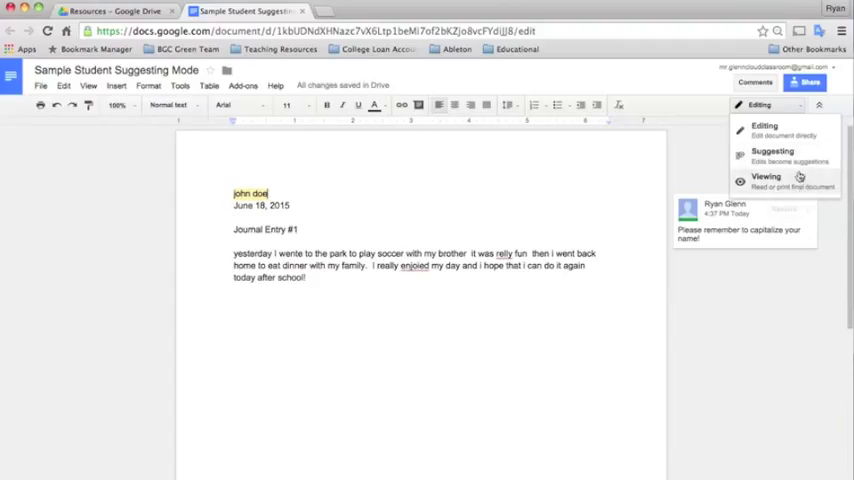
{"action": "left_click", "coordinate": [772, 151]}
{"action": "type", "text": "Y"}
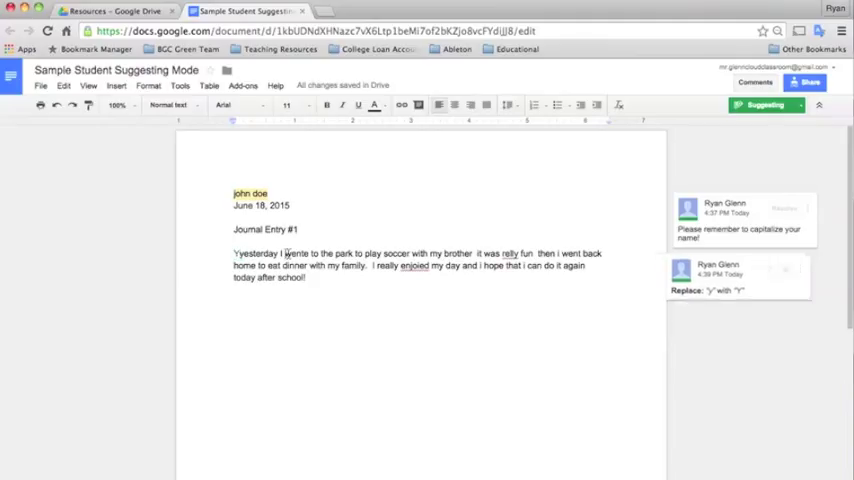
Step: Select the misspelled word 'wente' to suggest a correction
{"action": "double_click", "coordinate": [295, 252]}
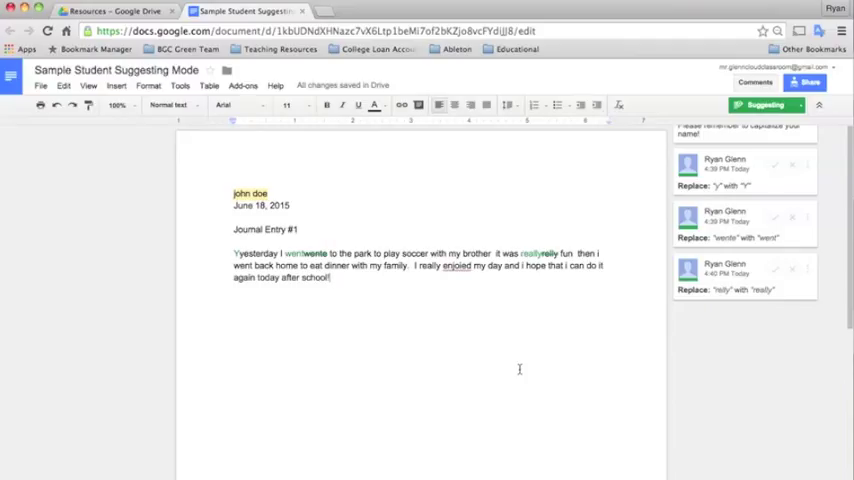
{"action": "mouse_move", "coordinate": [759, 199]}
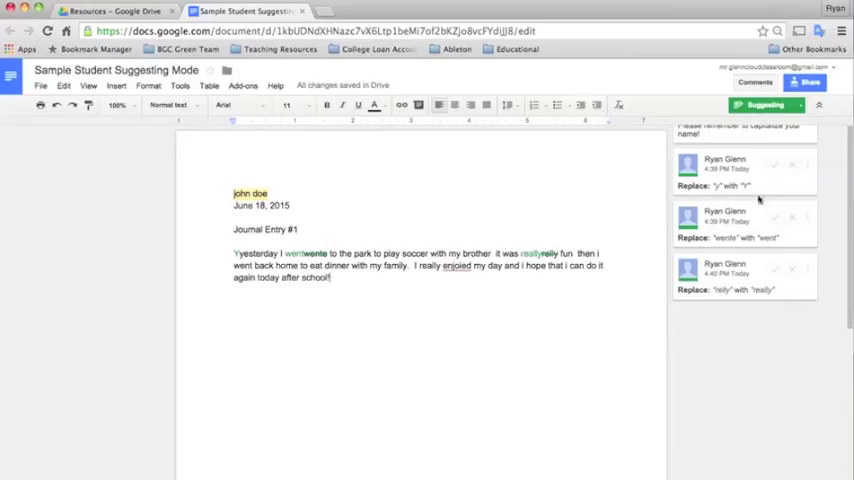
Step: Accept the Yesterday, went and really suggestions from the margin cards
{"action": "left_click", "coordinate": [765, 104]}
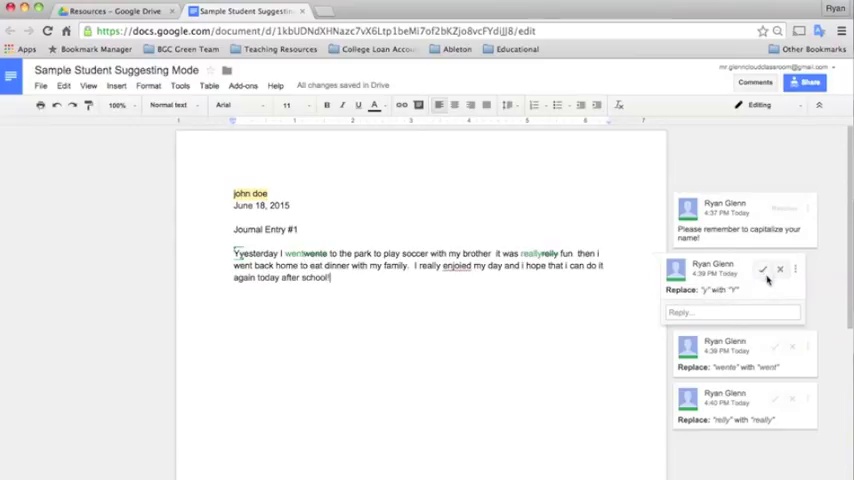
{"action": "left_click", "coordinate": [762, 270]}
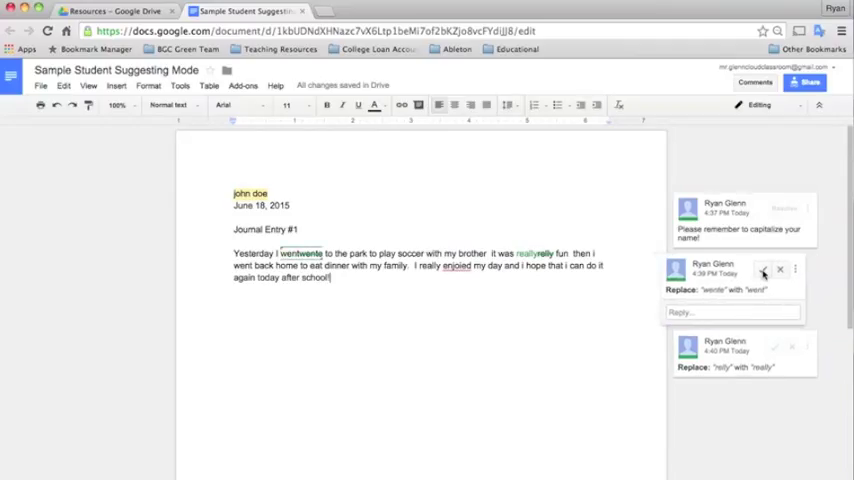
{"action": "left_click", "coordinate": [763, 271]}
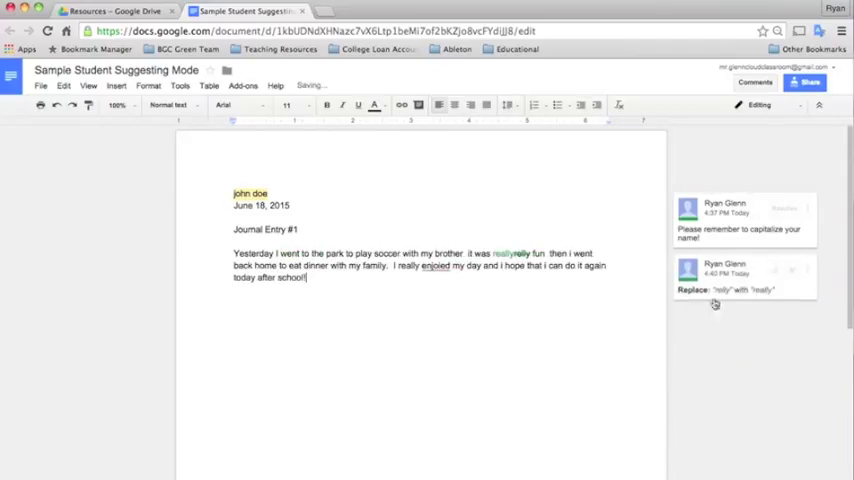
{"action": "left_click", "coordinate": [773, 271]}
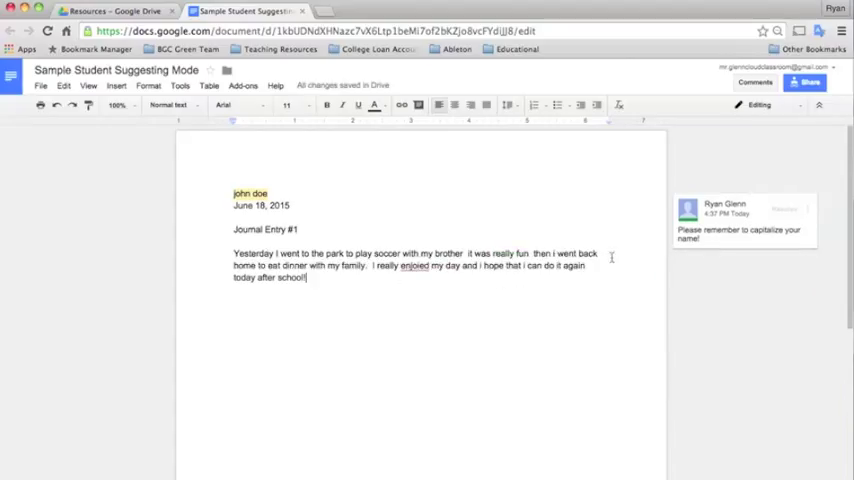
{"action": "mouse_move", "coordinate": [500, 328]}
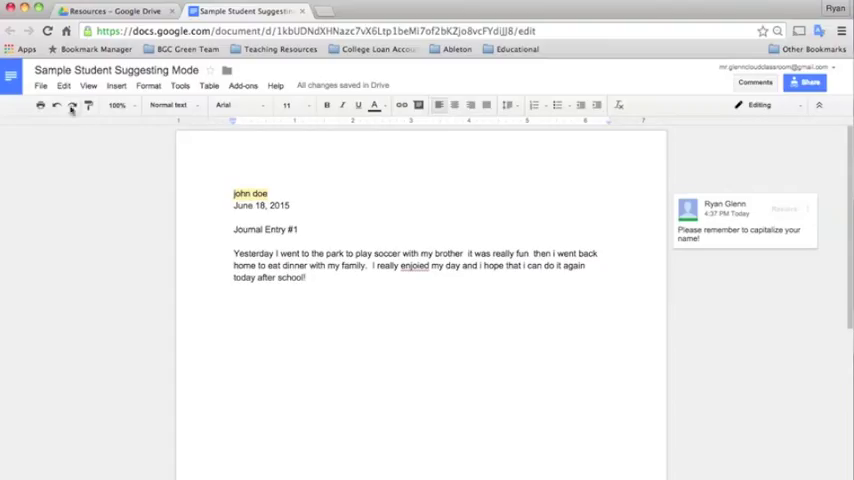
Step: Open See revision history from the File menu
{"action": "left_click", "coordinate": [41, 86]}
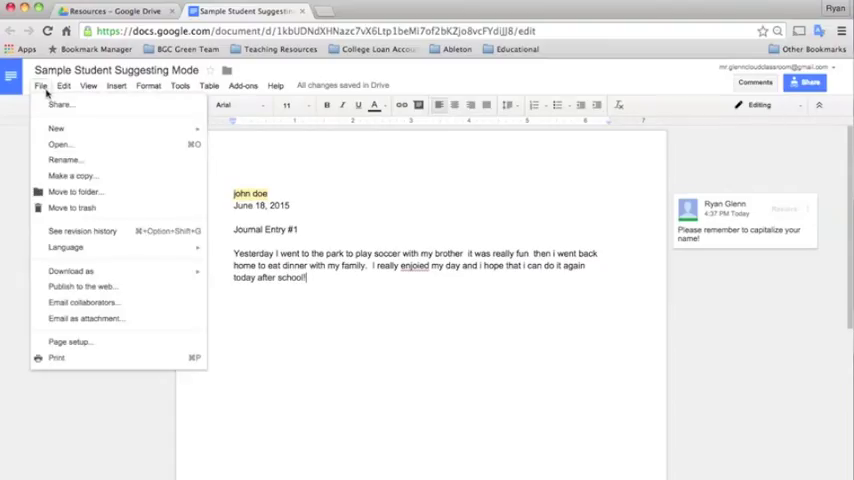
{"action": "mouse_move", "coordinate": [82, 231]}
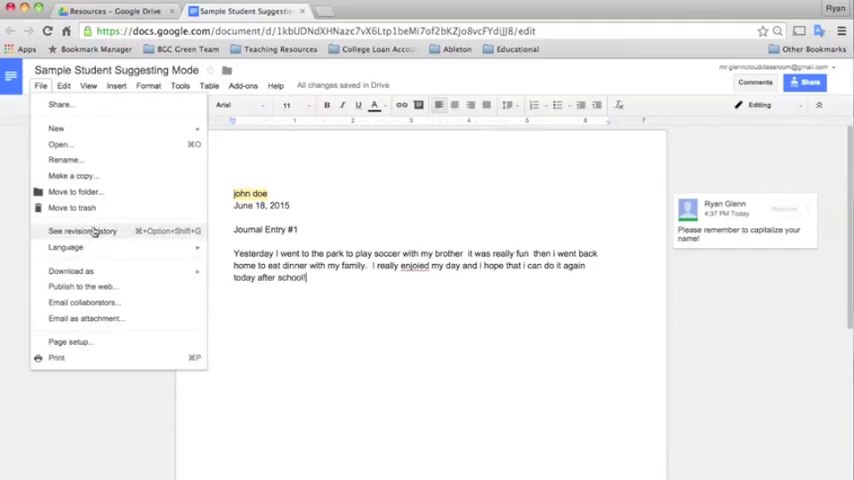
{"action": "left_click", "coordinate": [82, 230]}
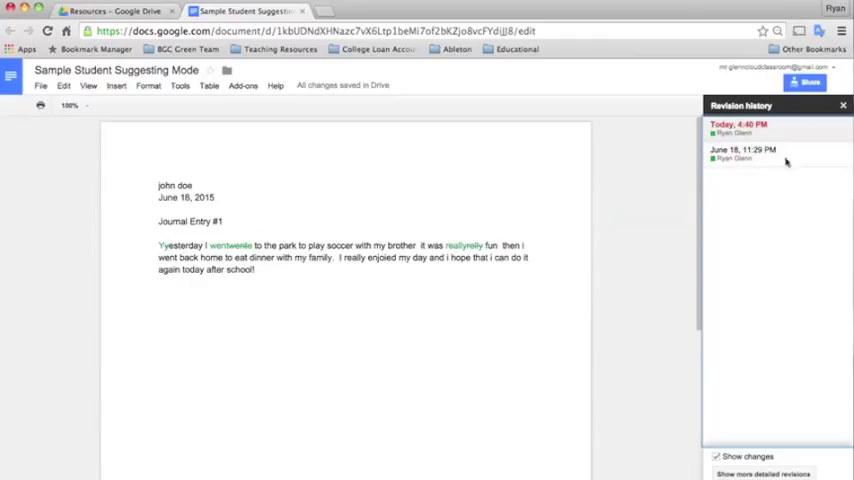
{"action": "mouse_move", "coordinate": [778, 138]}
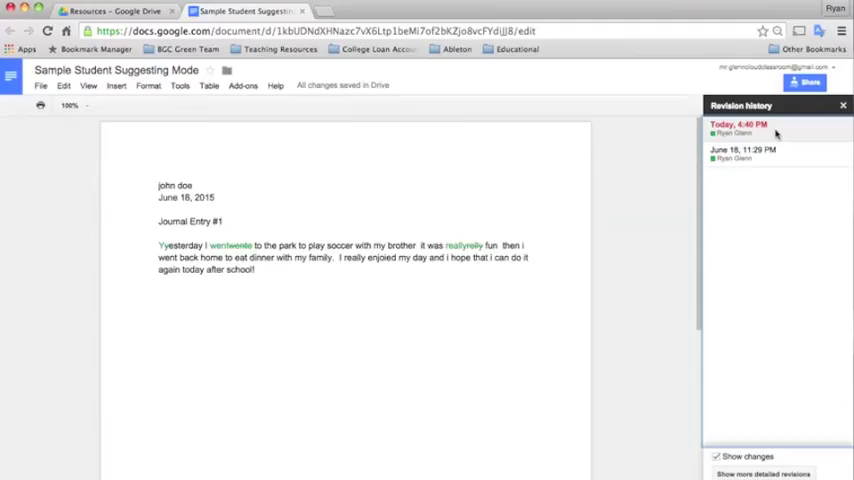
{"action": "mouse_move", "coordinate": [776, 143]}
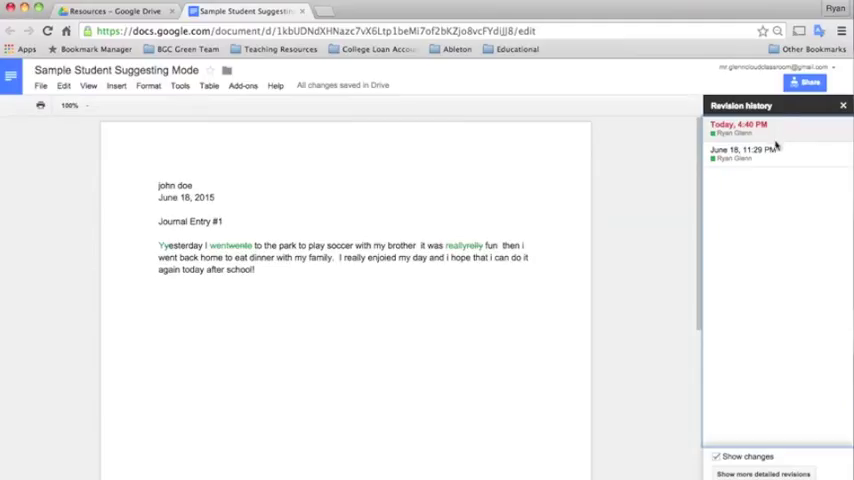
{"action": "mouse_move", "coordinate": [782, 126]}
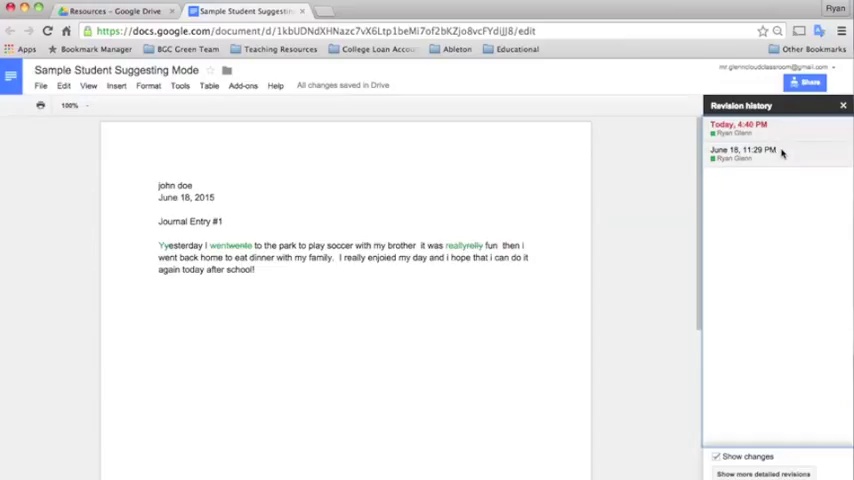
Step: Select the June 18, 11:29 PM revision to display the original misspelled text
{"action": "left_click", "coordinate": [743, 150]}
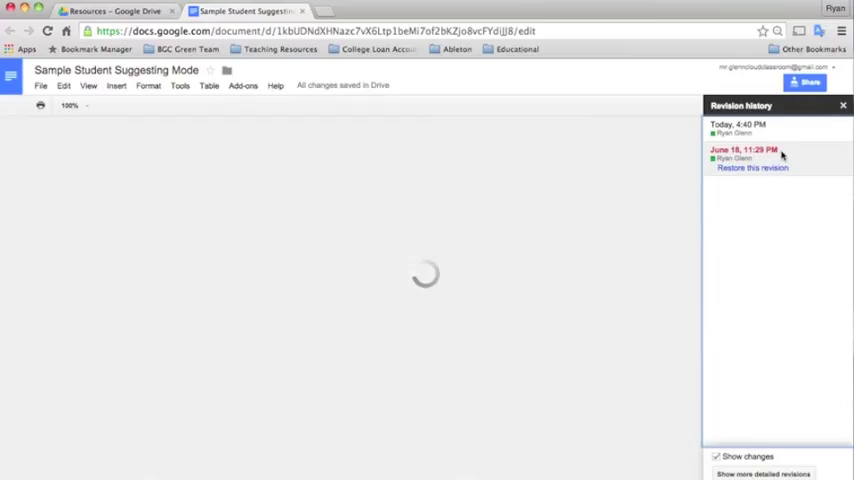
{"action": "left_click", "coordinate": [743, 150]}
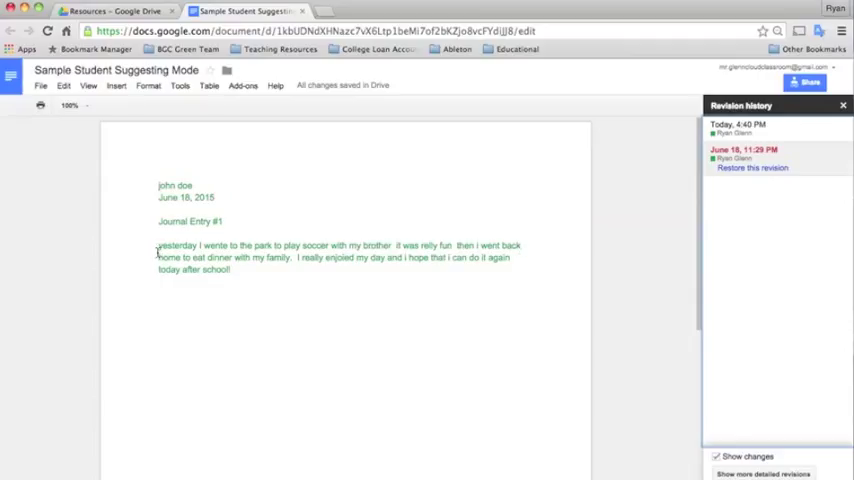
{"action": "mouse_move", "coordinate": [291, 267]}
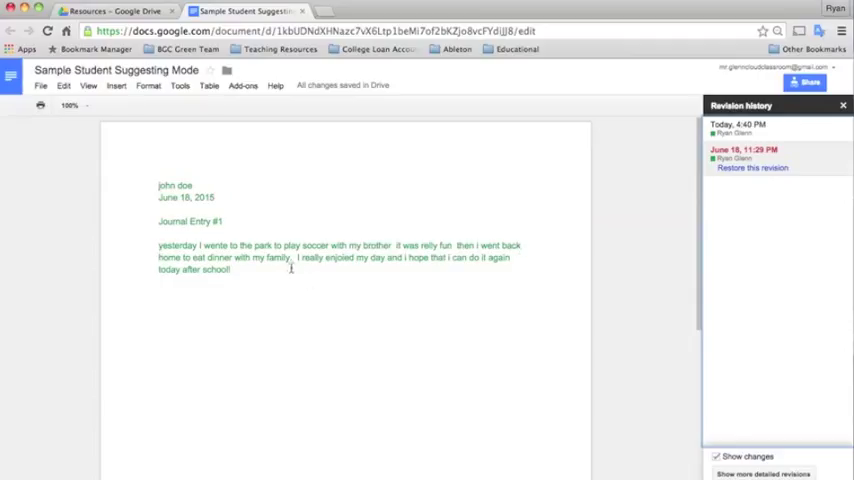